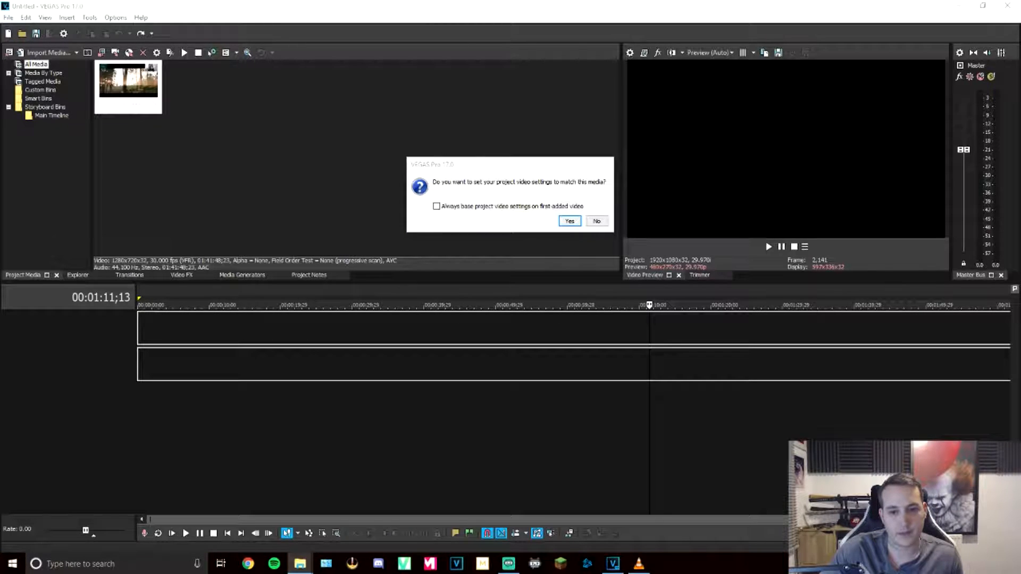
Answer the project-settings prompt so the imported clip can be placed on the timeline
click(569, 222)
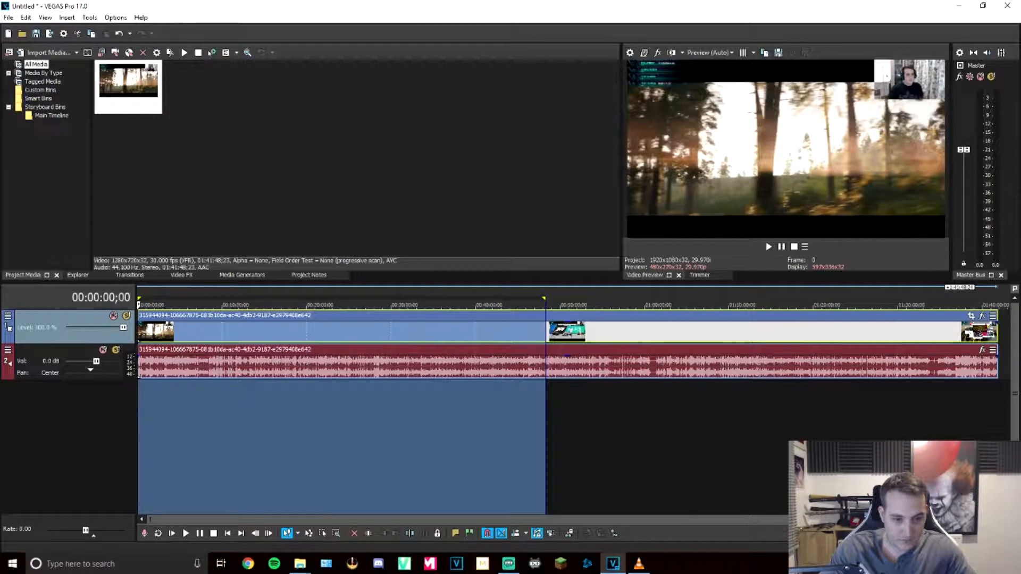
Bring up the File menu to fetch the second rendered part of the footage
click(9, 18)
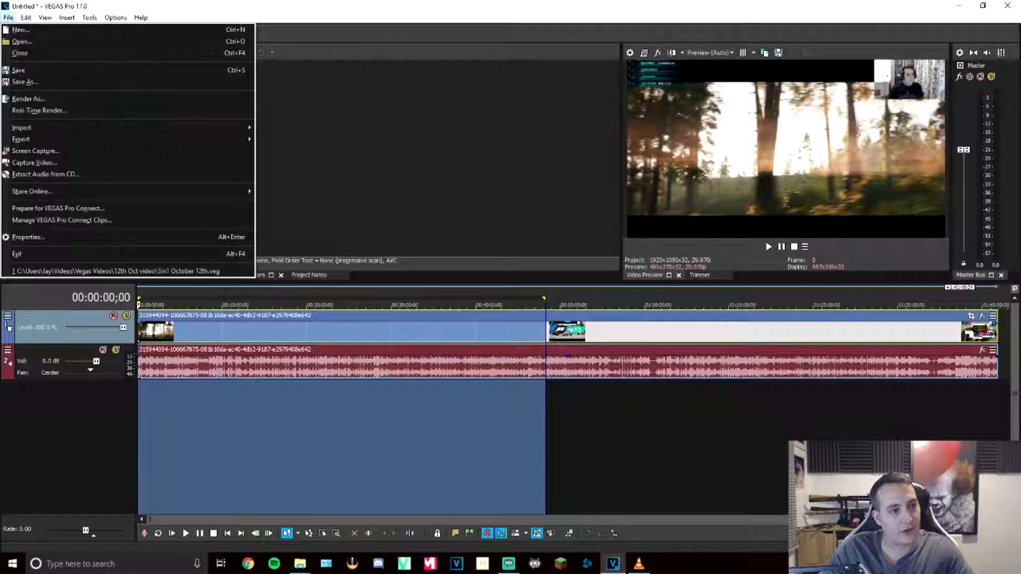
mouse_move(39, 110)
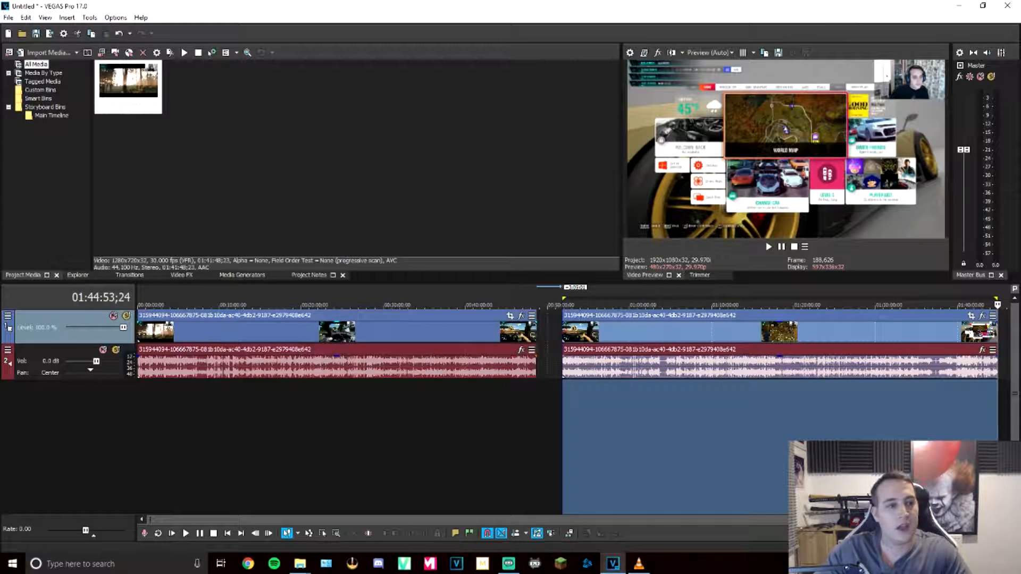
Select the second footage part so it can be snapped to the end of the first
click(8, 17)
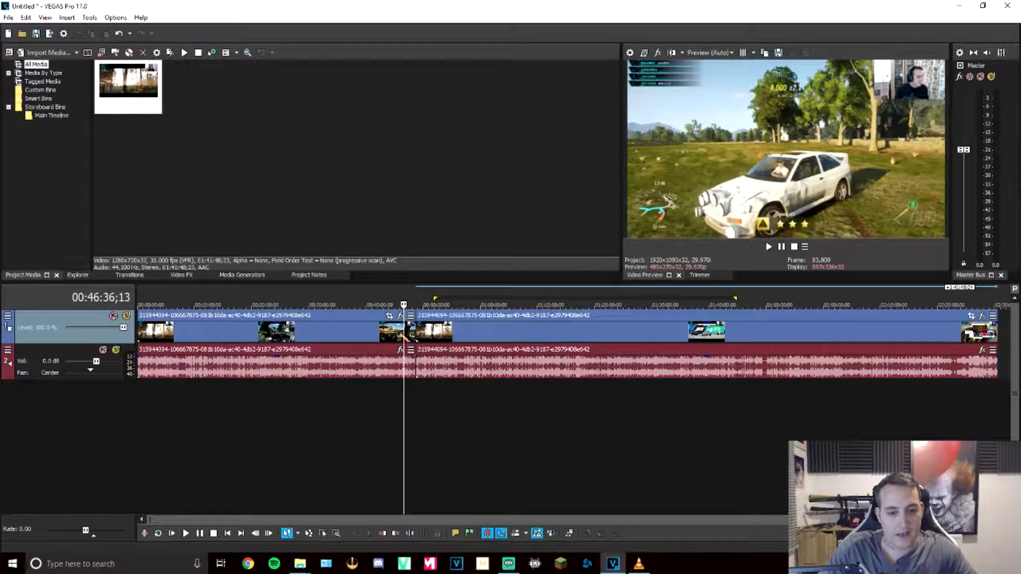
click(185, 533)
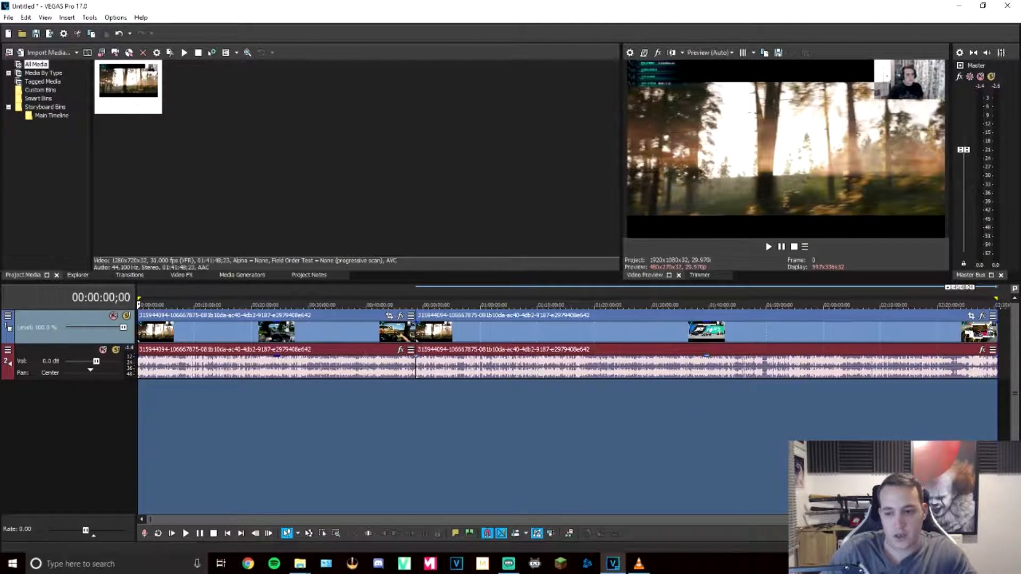
Show the File menu with Render As available for the joined project
click(8, 17)
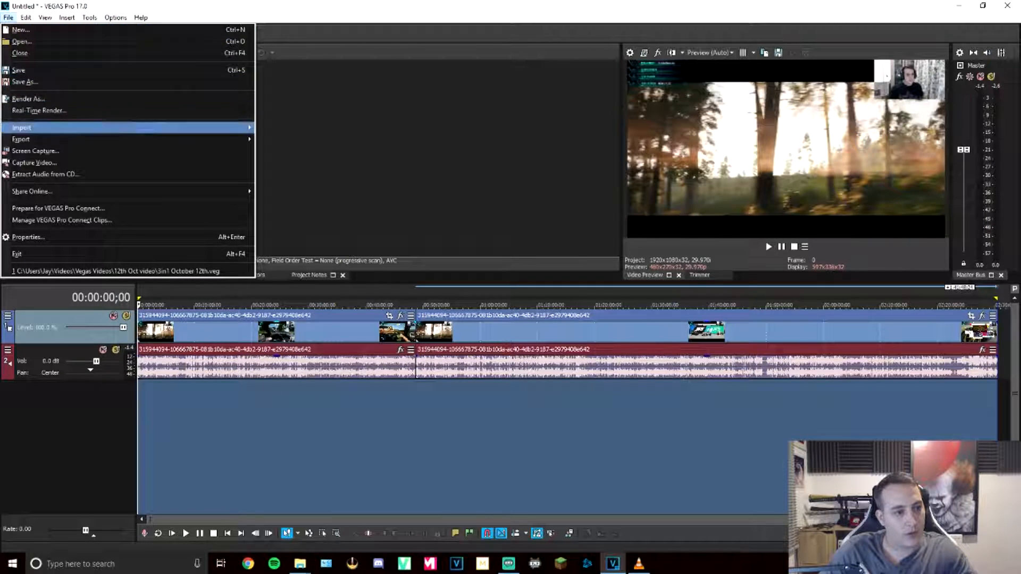
mouse_move(27, 98)
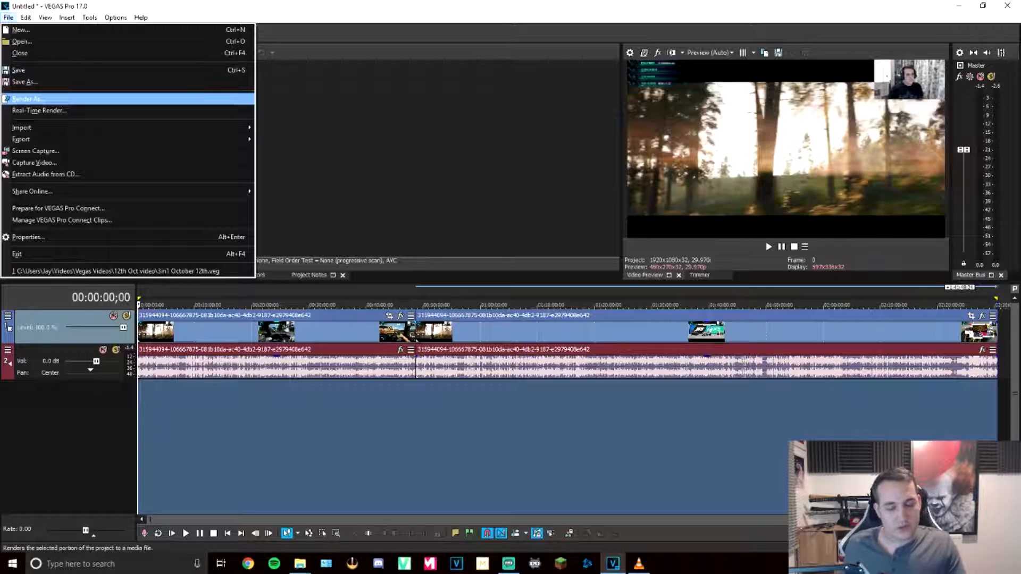
mouse_move(39, 110)
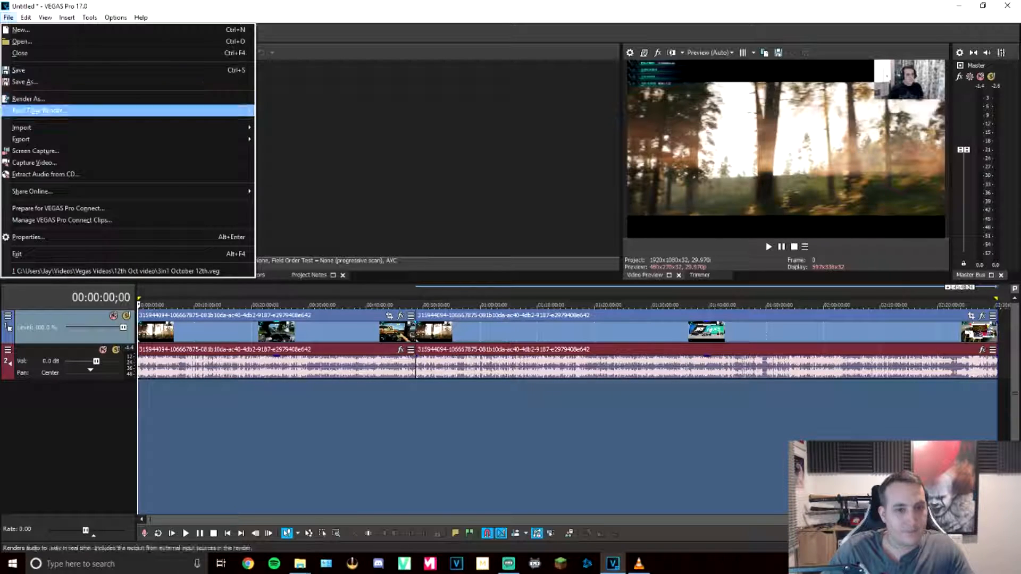